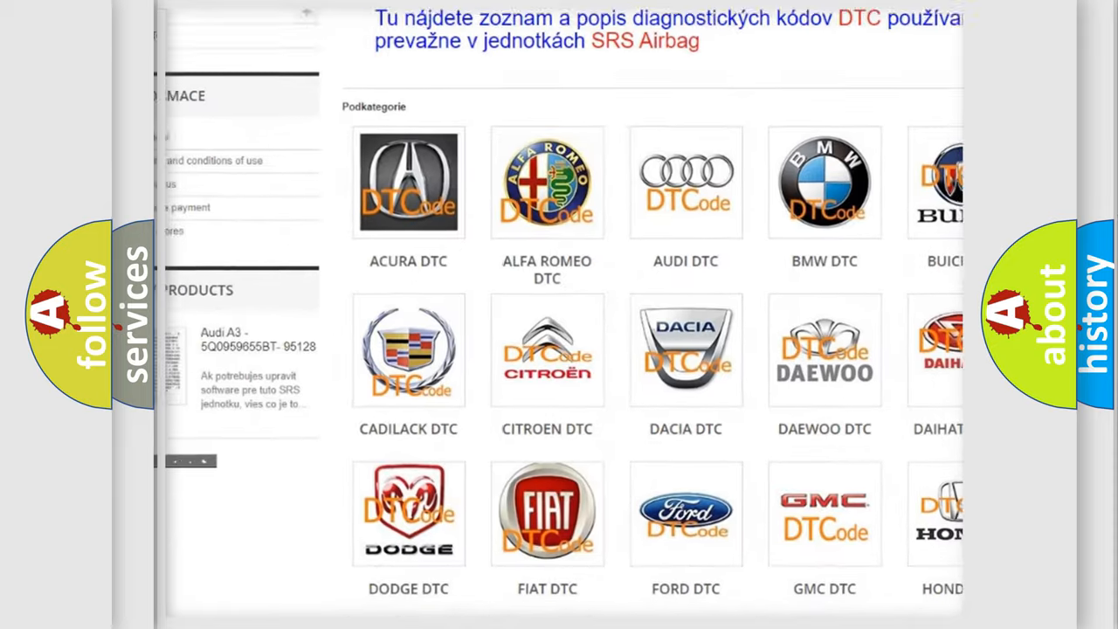
- Advance the P2121 slide to its description: ignition on, 10 V, missing IMA-CAN signals or abnormal MCM data
scroll("down", 3)
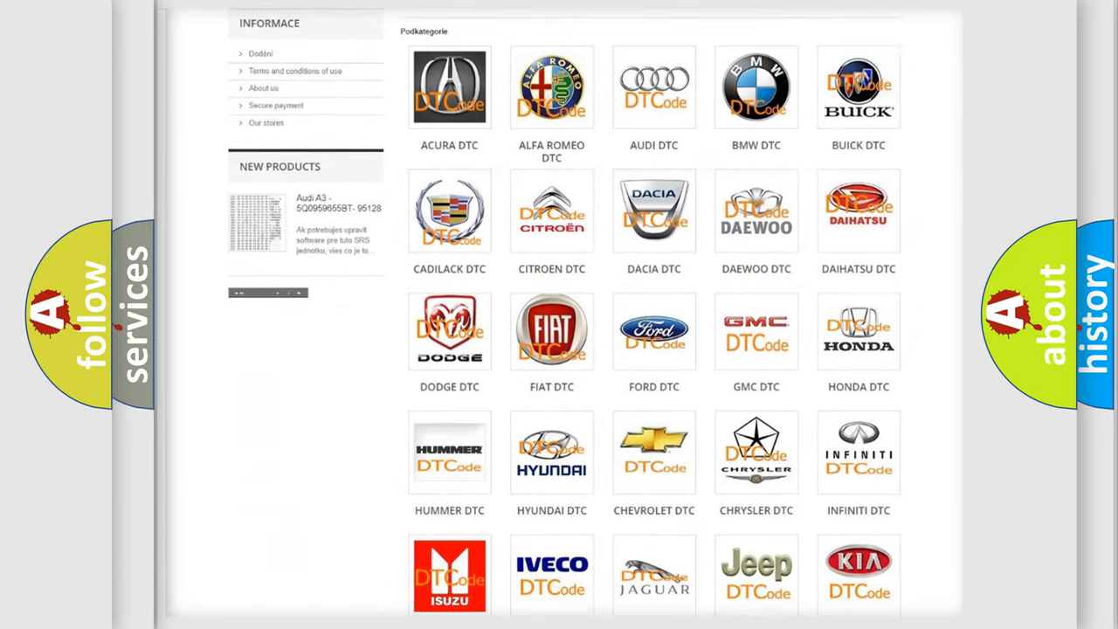
scroll("down", 3)
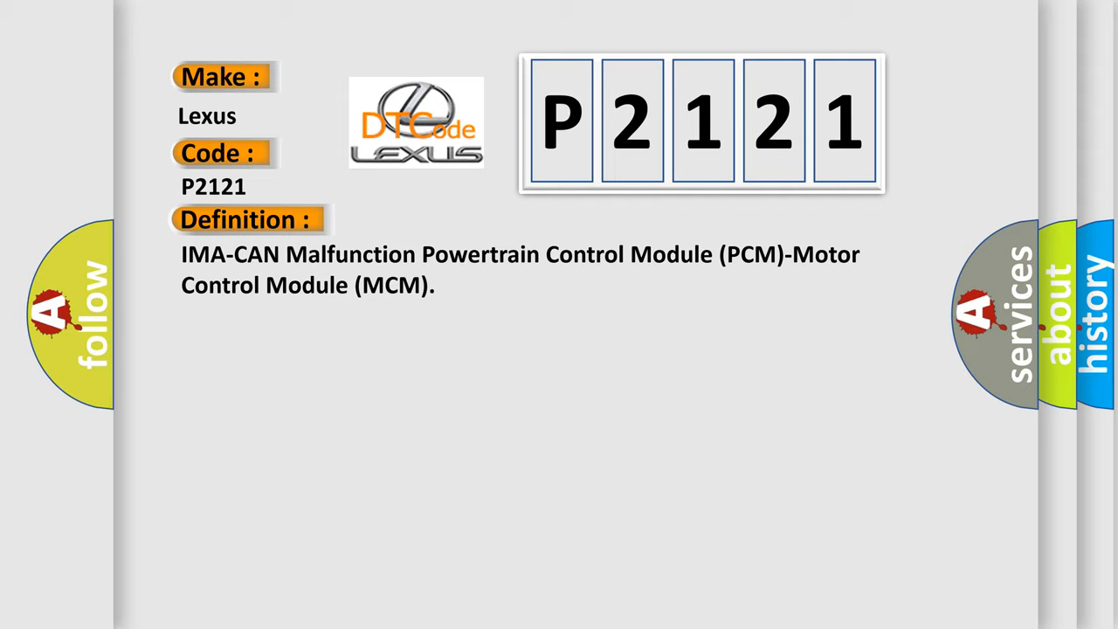
left_click(454, 219)
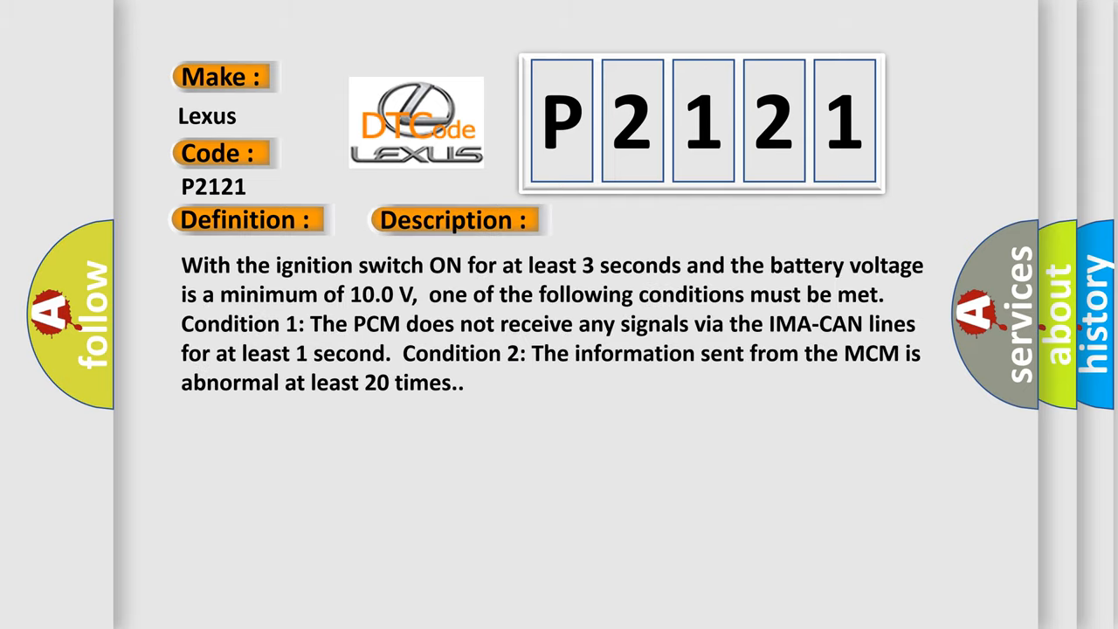